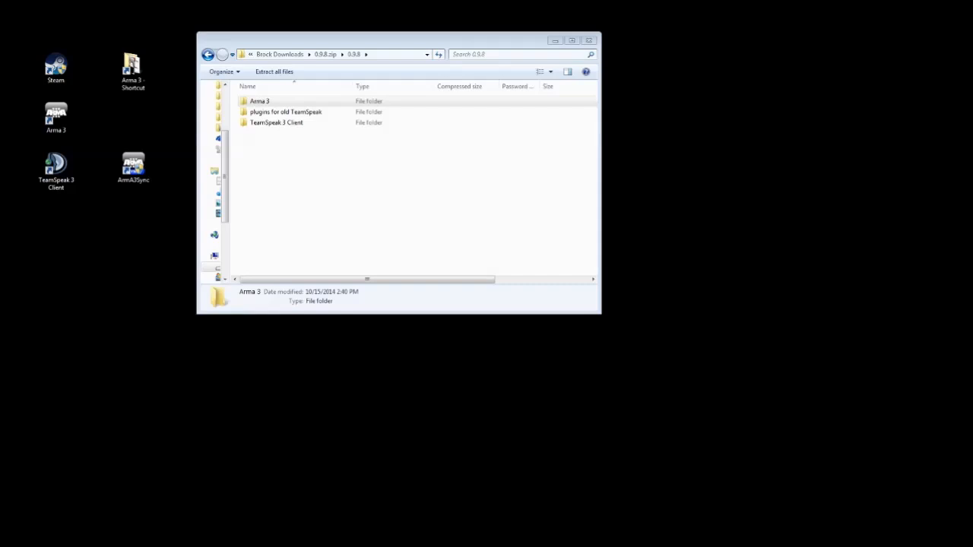
pyautogui.moveTo(56, 114)
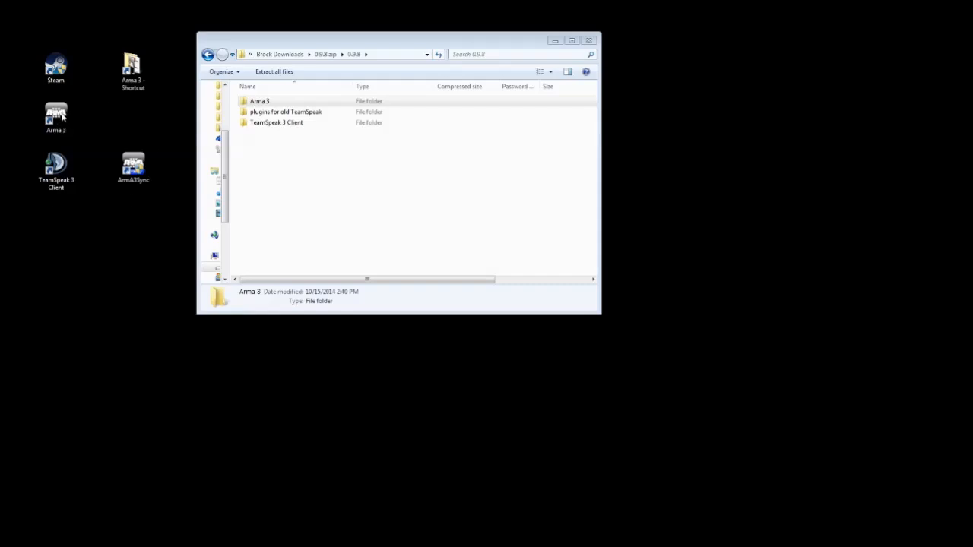
pyautogui.moveTo(137, 124)
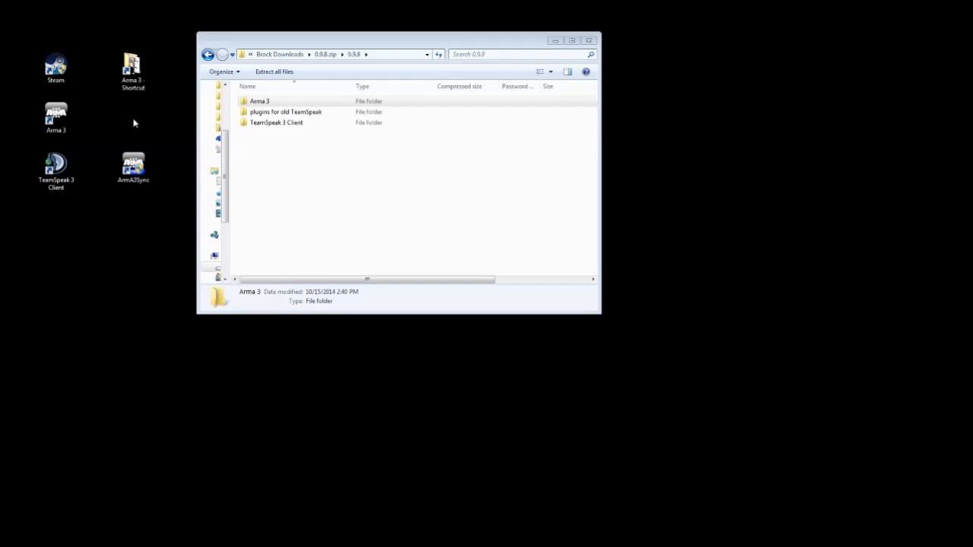
pyautogui.moveTo(131, 111)
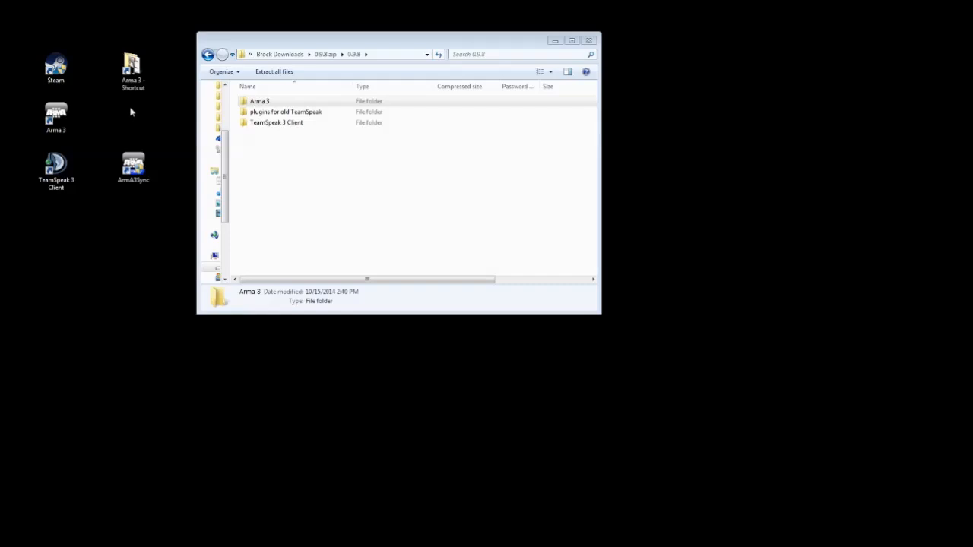
pyautogui.moveTo(133, 117)
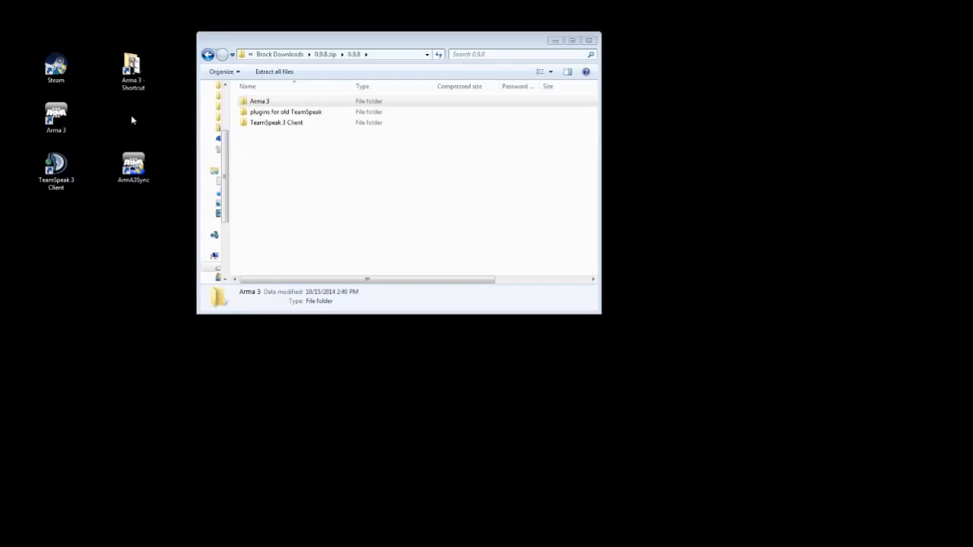
pyautogui.moveTo(133, 124)
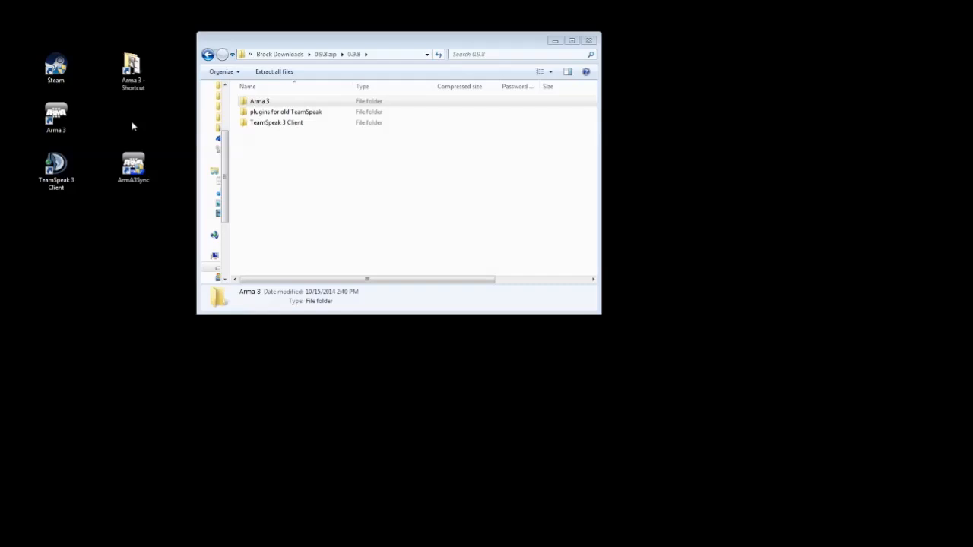
pyautogui.moveTo(137, 127)
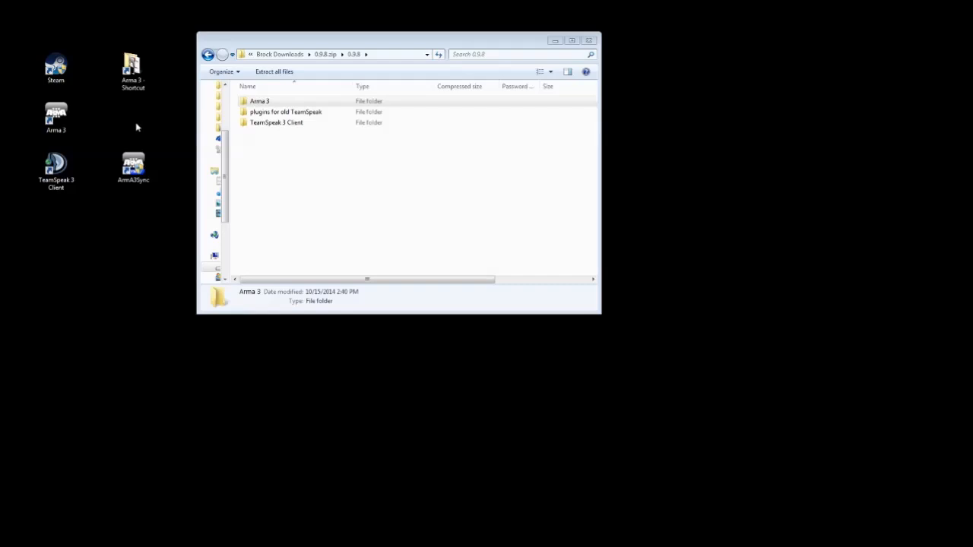
pyautogui.moveTo(301, 55)
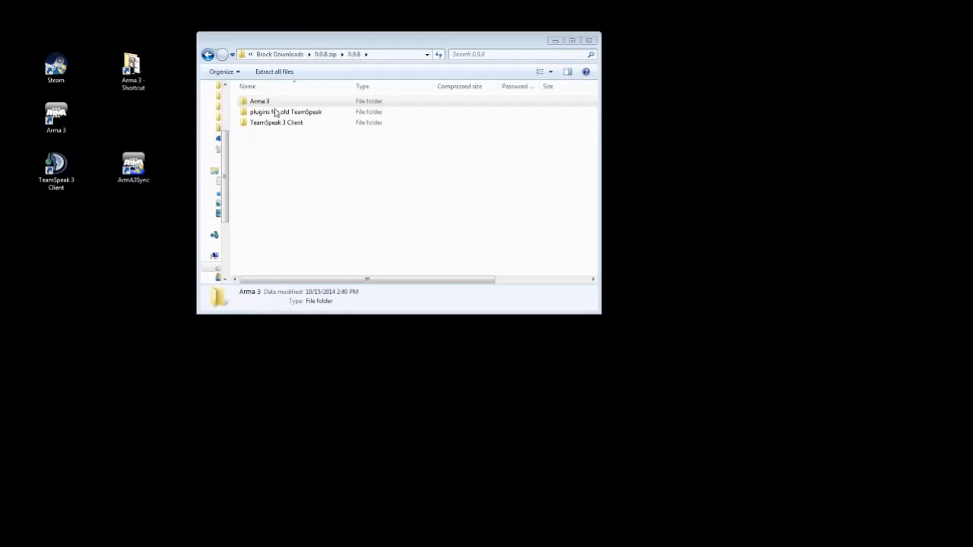
pyautogui.moveTo(308, 118)
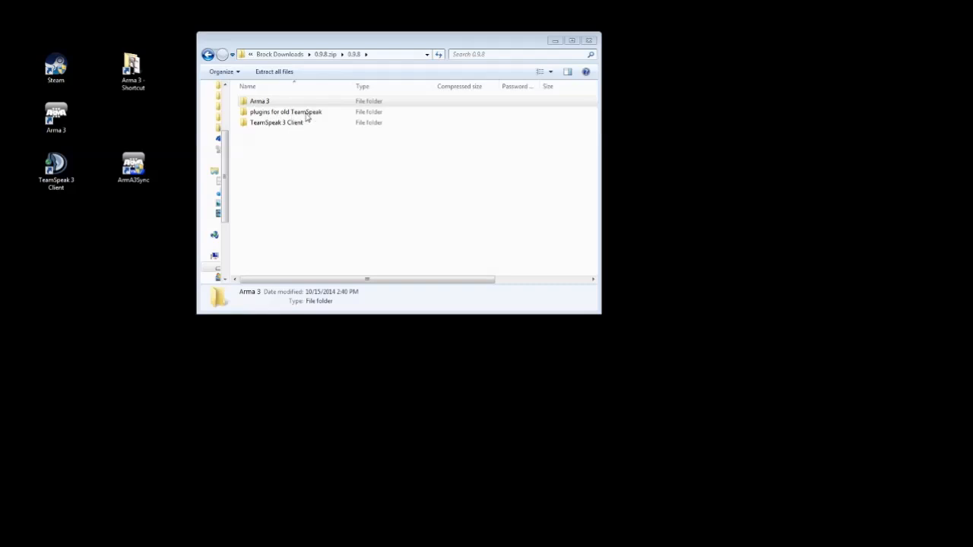
pyautogui.moveTo(298, 126)
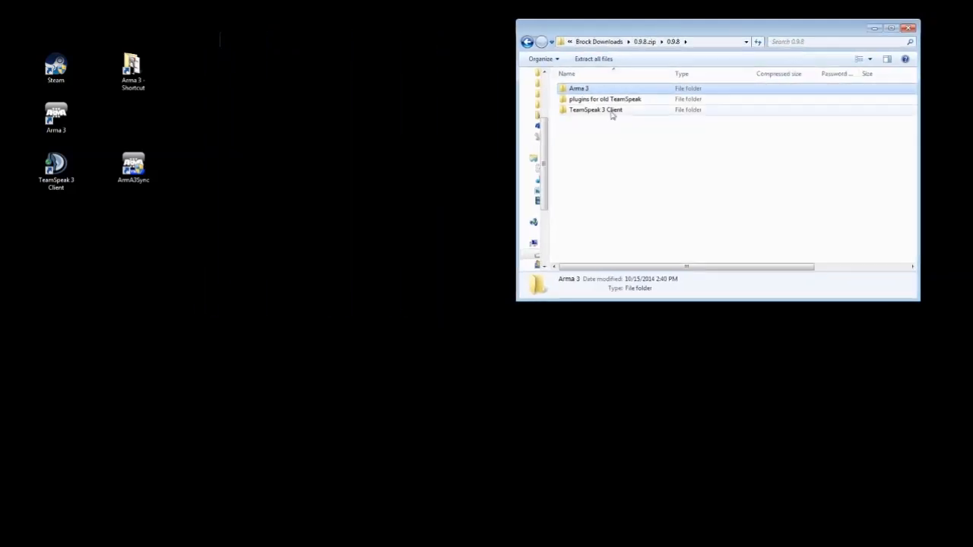
# Open the archive's TeamSpeak 3 Client folder and select the TeamSpeak 3 desktop shortcut
pyautogui.doubleClick(596, 109)
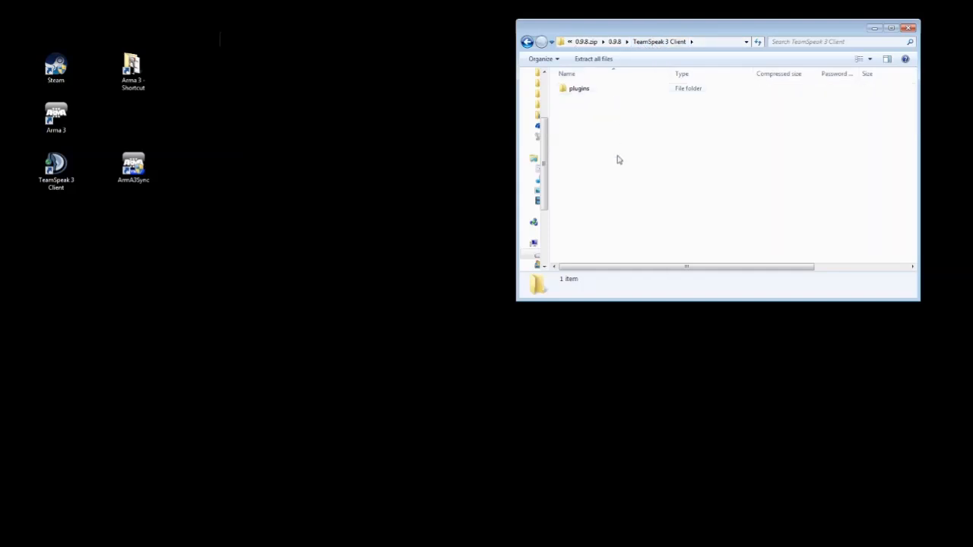
pyautogui.moveTo(444, 167)
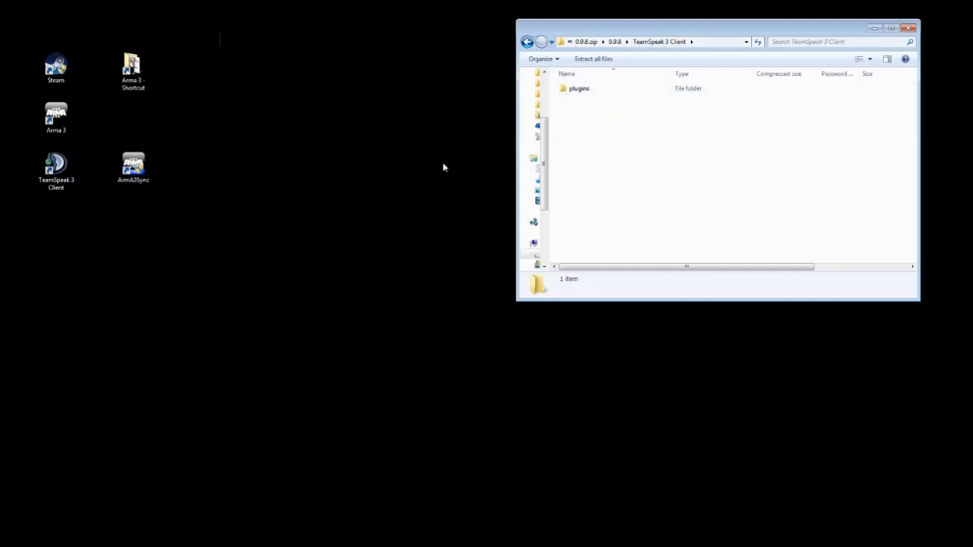
pyautogui.moveTo(82, 212)
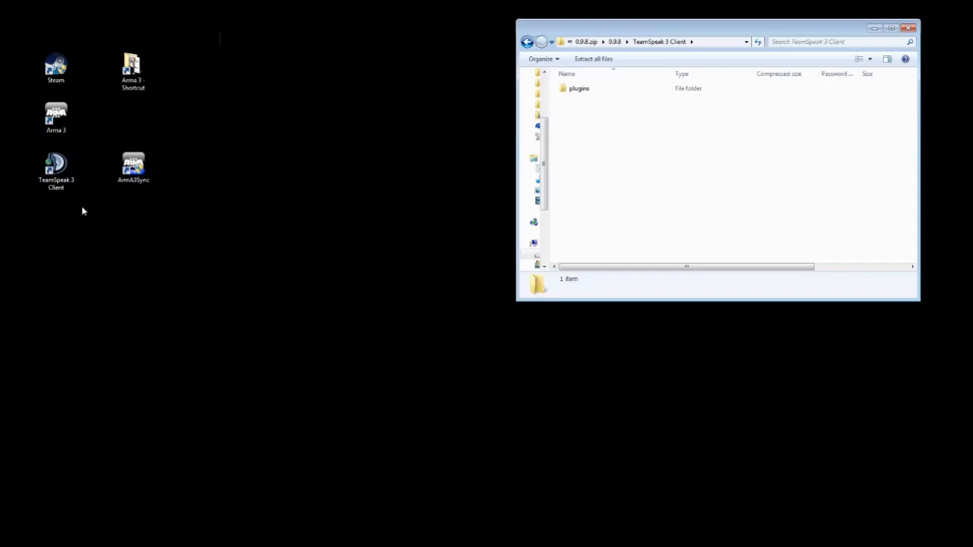
pyautogui.moveTo(91, 247)
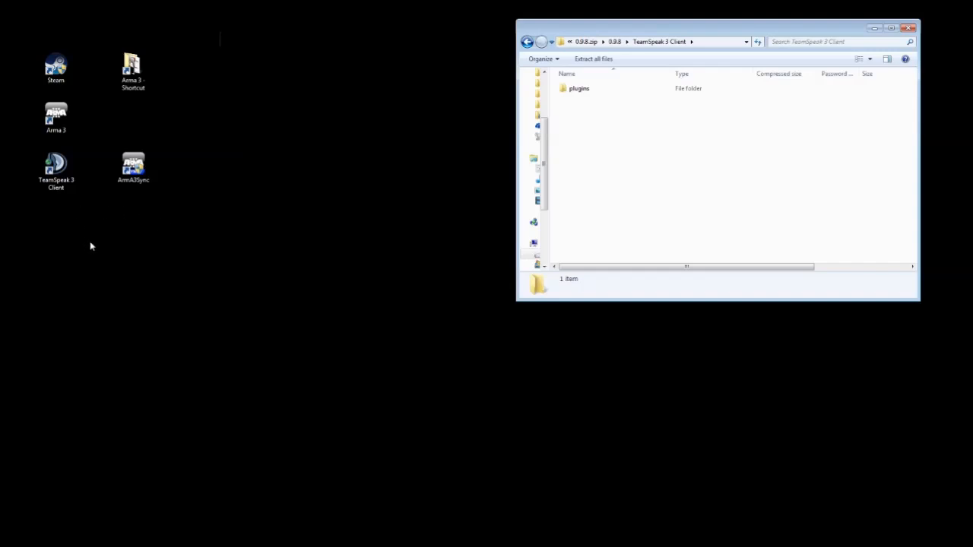
pyautogui.click(55, 165)
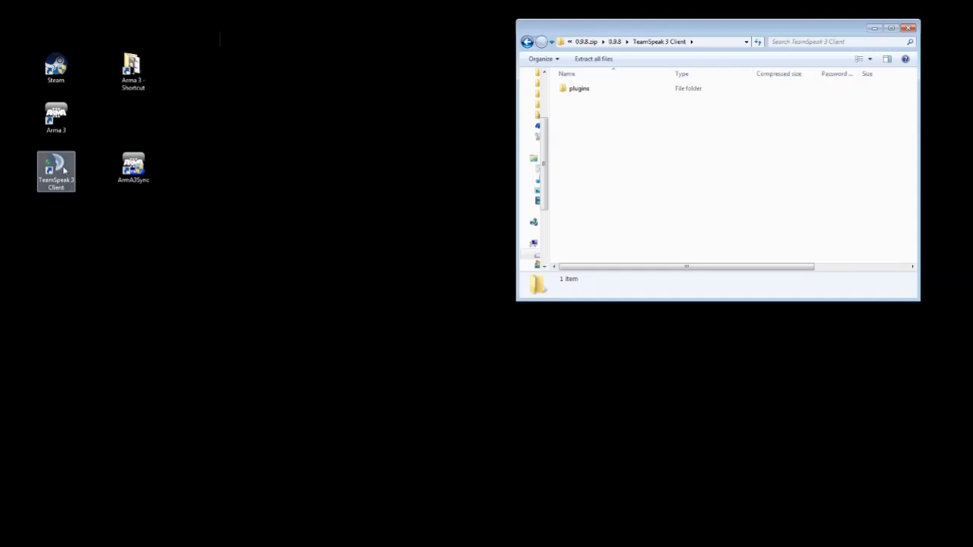
# Open the installed TeamSpeak 3 Client folder via the shortcut's Properties, Open File Location
pyautogui.rightClick(55, 171)
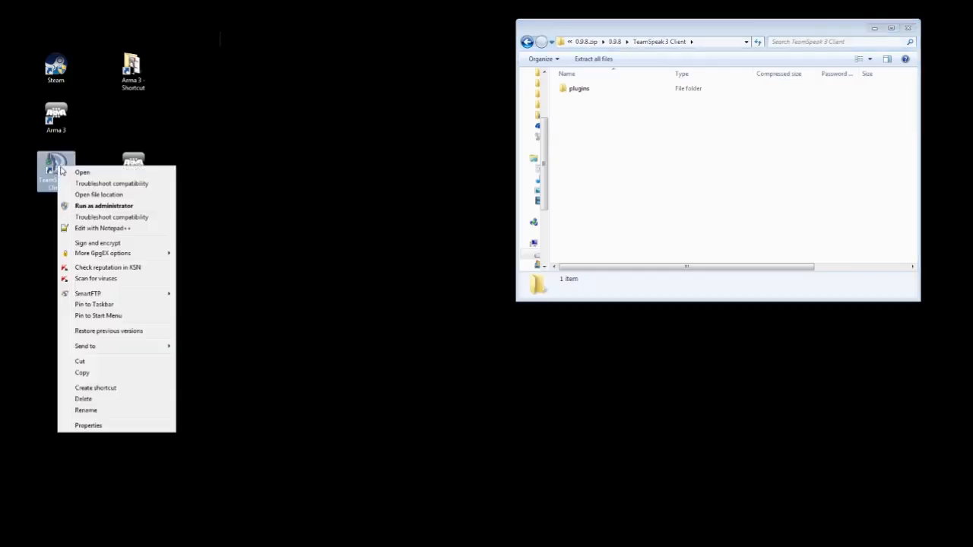
pyautogui.moveTo(82, 174)
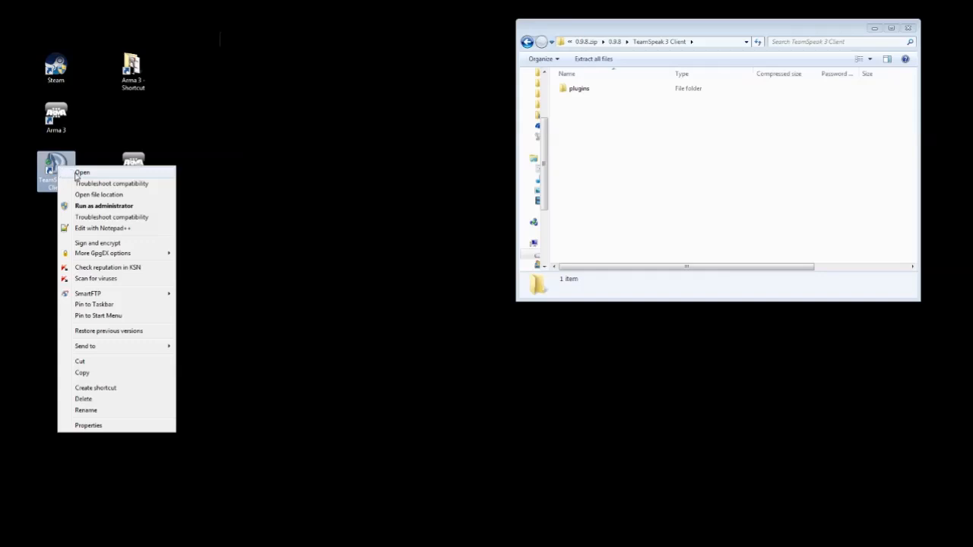
pyautogui.moveTo(116, 431)
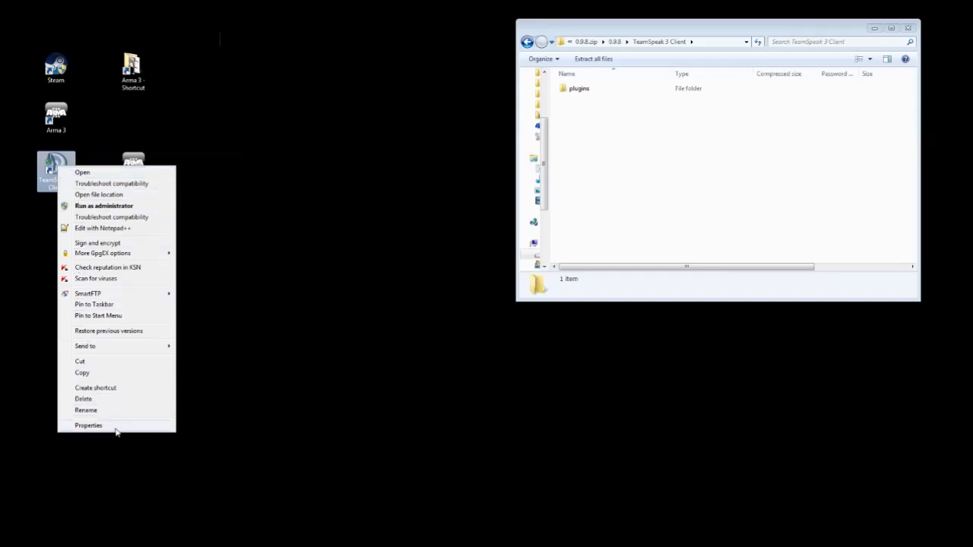
pyautogui.click(88, 424)
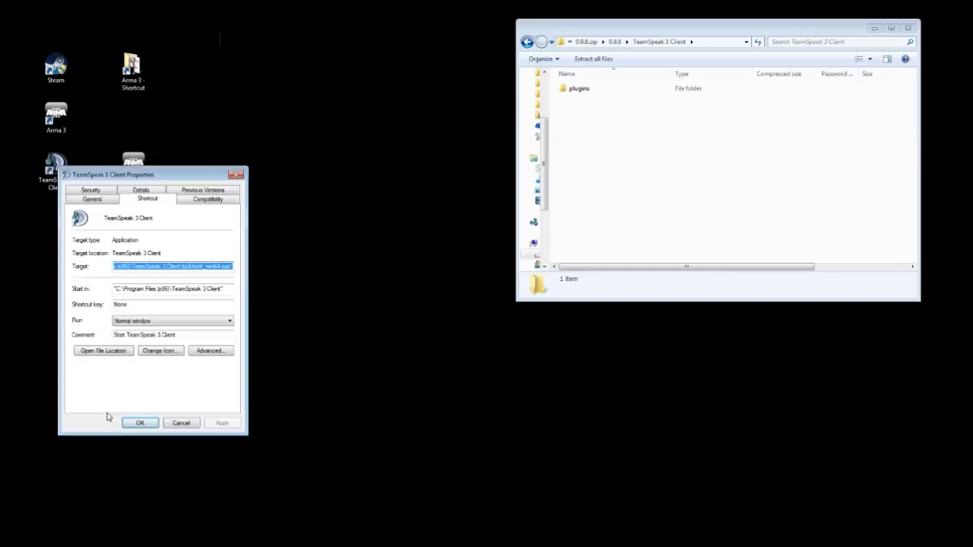
pyautogui.moveTo(115, 385)
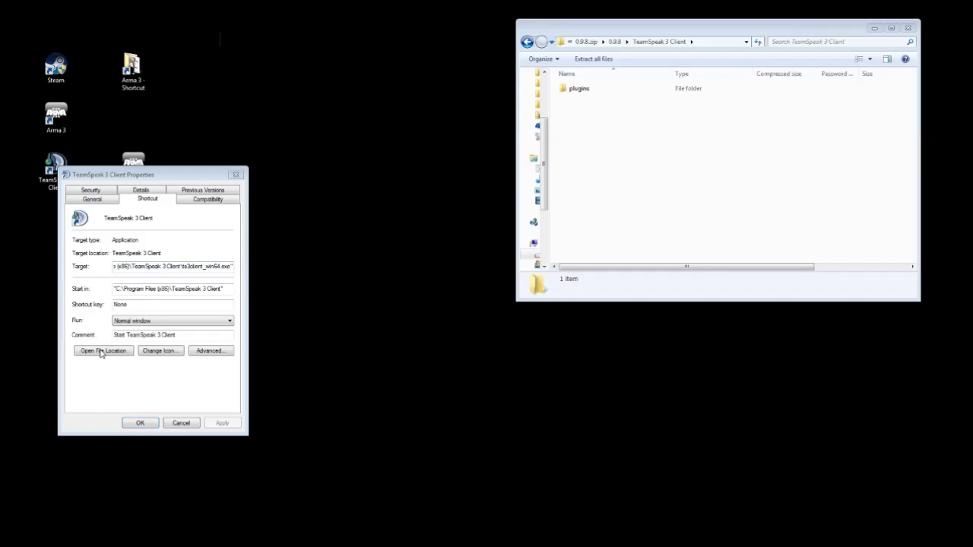
pyautogui.click(103, 351)
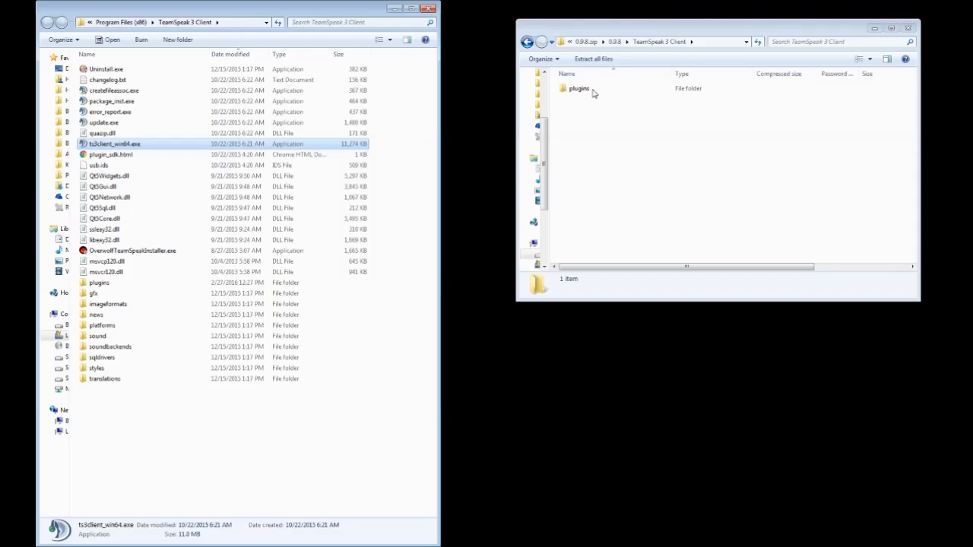
# Copy the archive's plugins folder into TeamSpeak 3 Client, confirming merge and administrator access
pyautogui.click(579, 88)
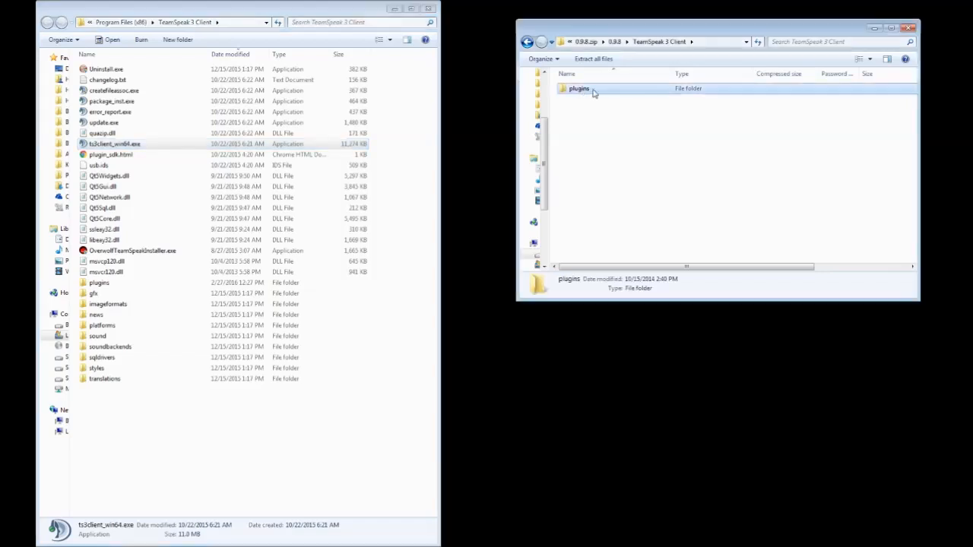
pyautogui.moveTo(608, 92)
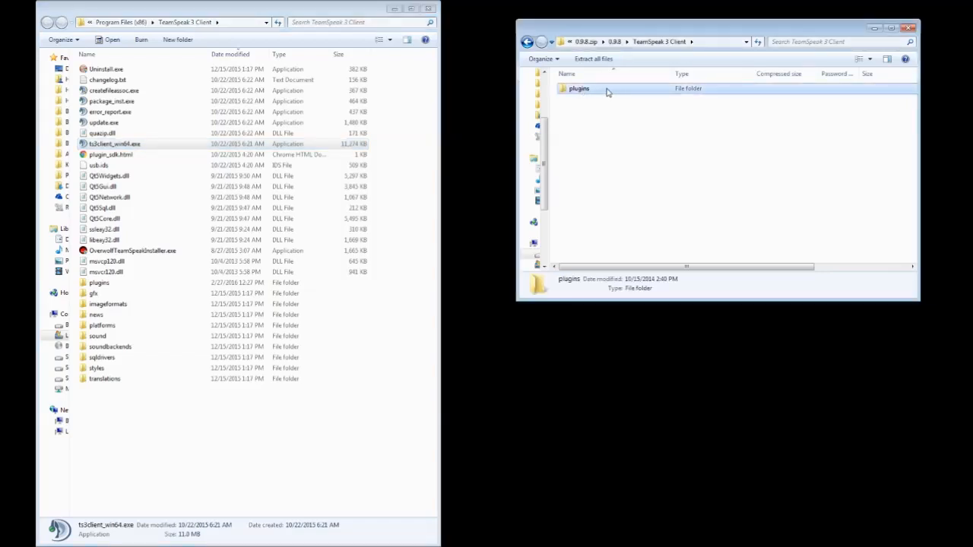
pyautogui.moveTo(593, 92)
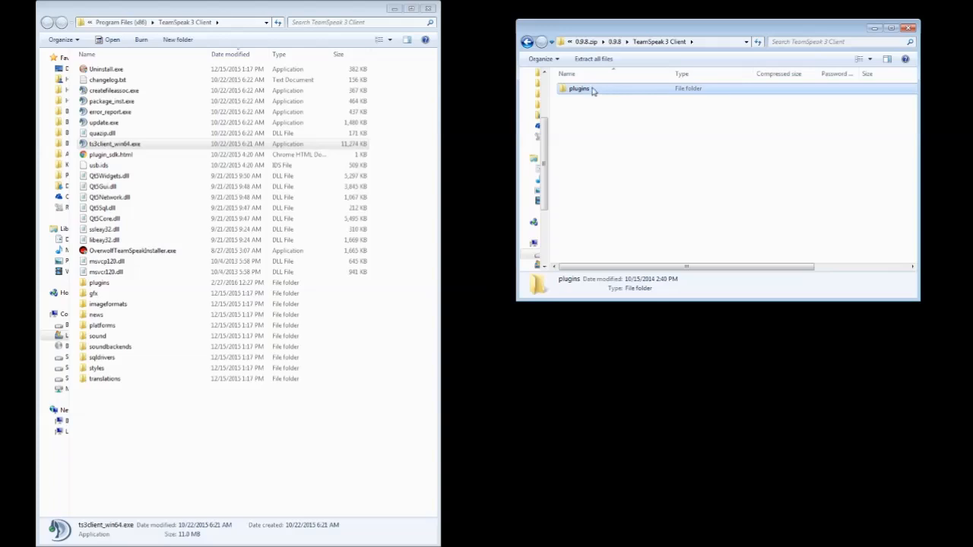
pyautogui.moveTo(263, 443)
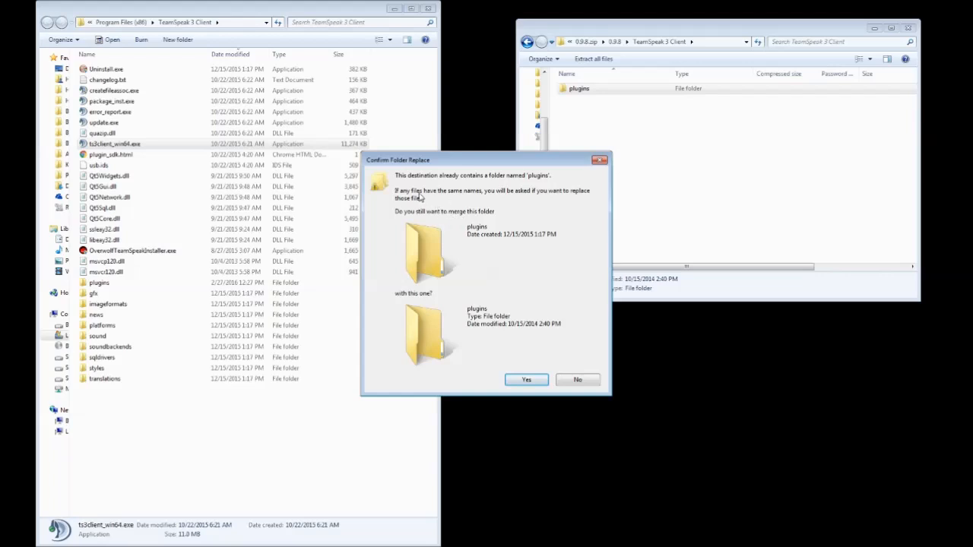
pyautogui.moveTo(502, 198)
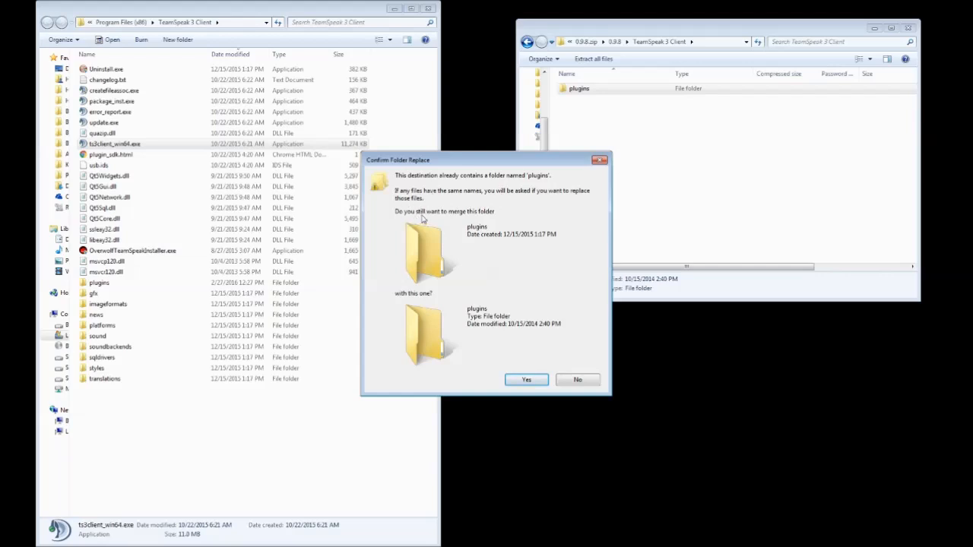
pyautogui.moveTo(490, 230)
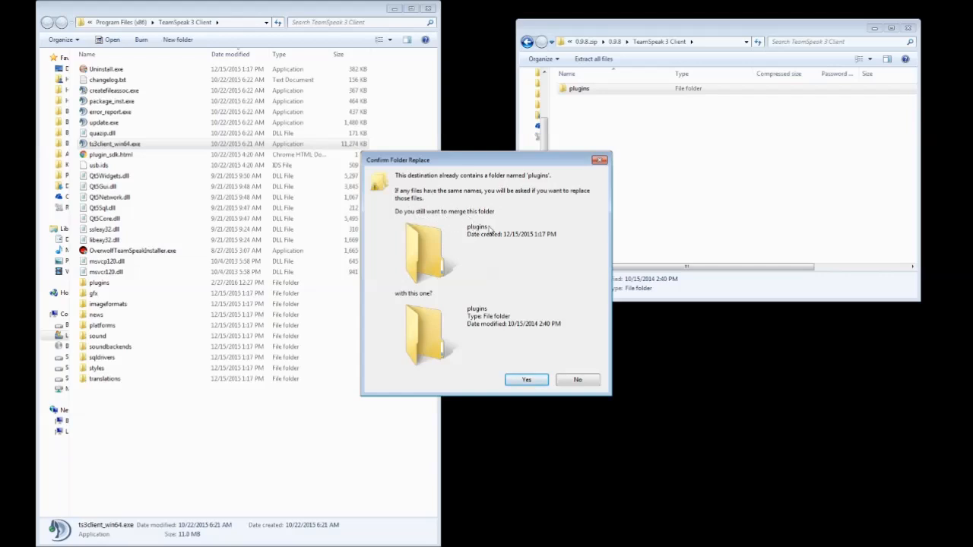
pyautogui.moveTo(506, 304)
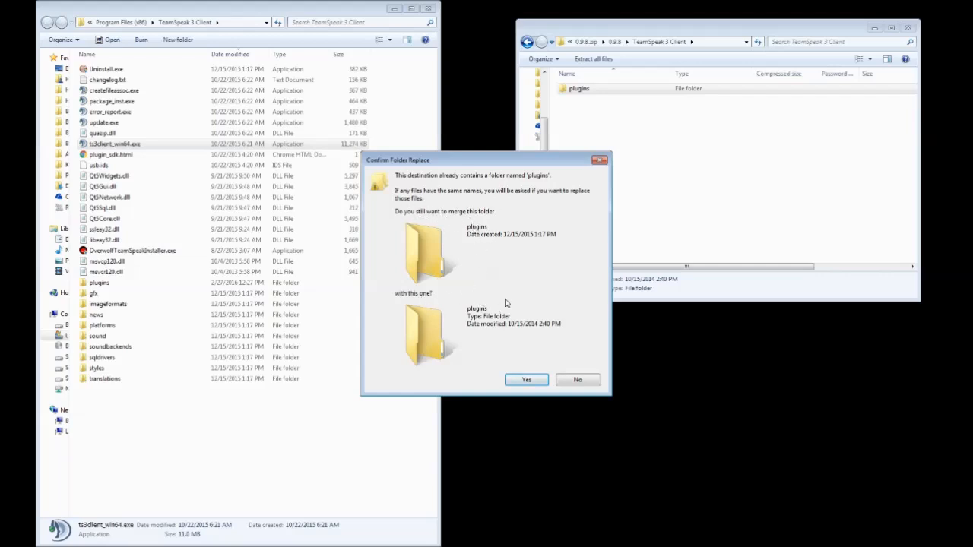
pyautogui.moveTo(478, 255)
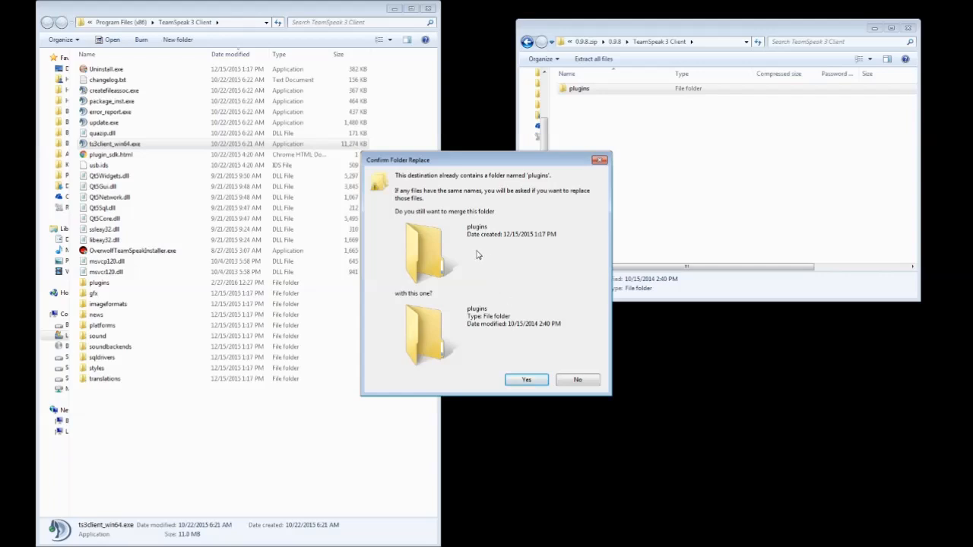
pyautogui.moveTo(112, 285)
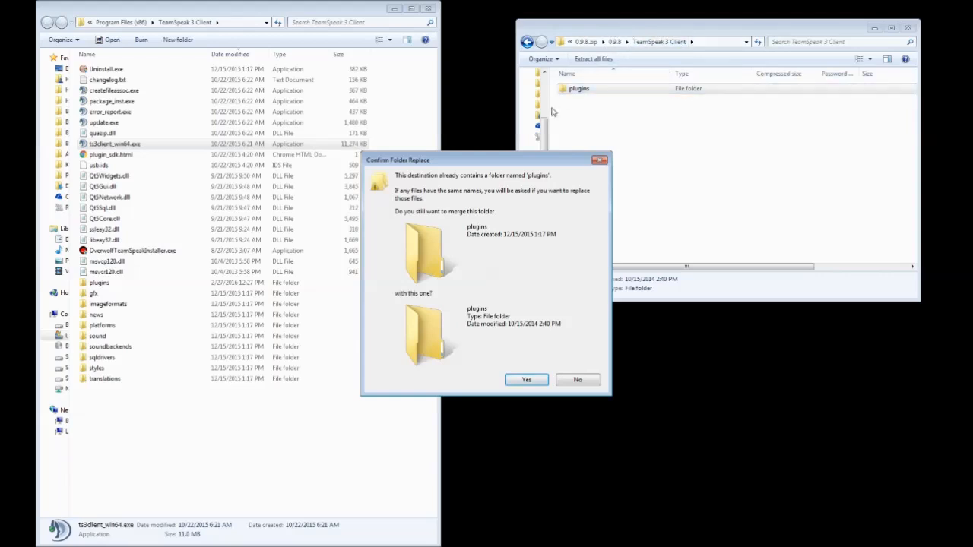
pyautogui.moveTo(525, 235)
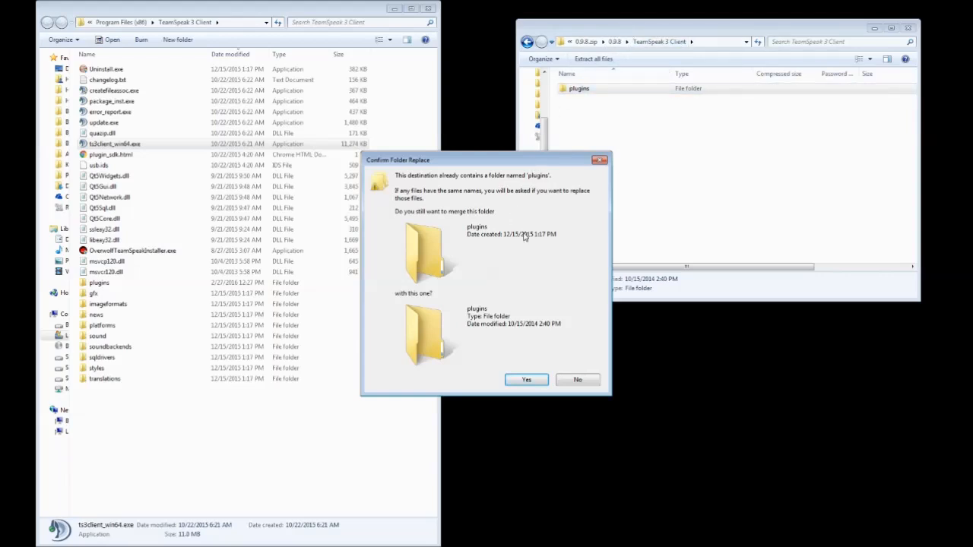
pyautogui.moveTo(529, 264)
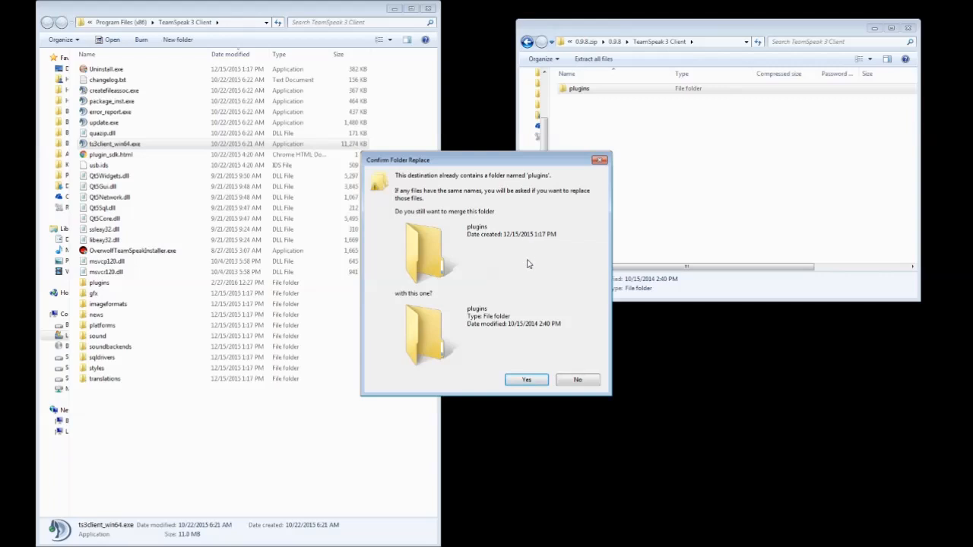
pyautogui.click(580, 88)
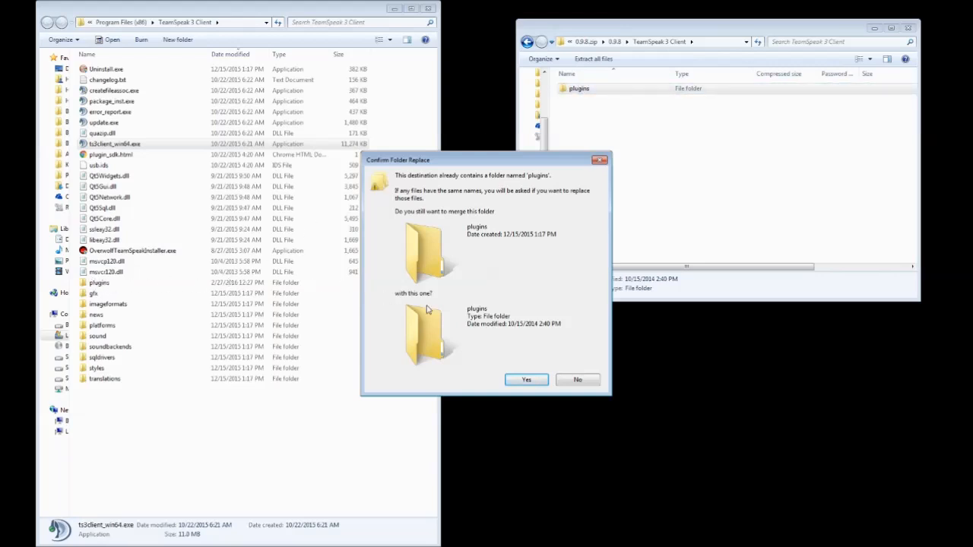
pyautogui.click(526, 379)
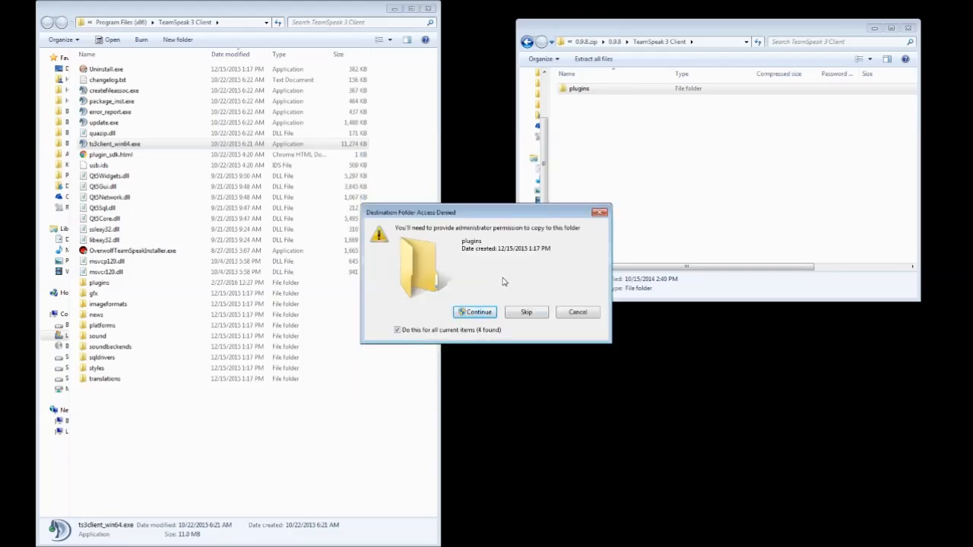
pyautogui.moveTo(631, 24)
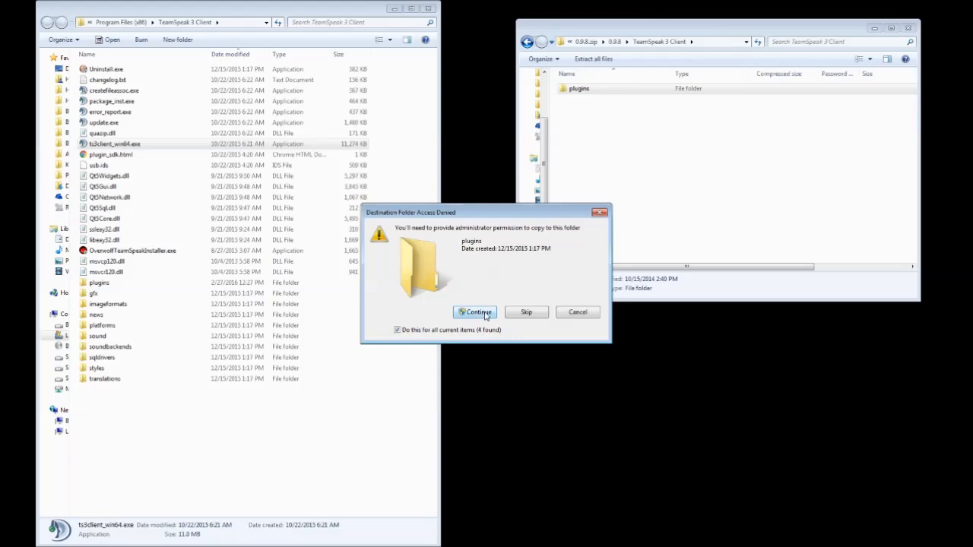
pyautogui.click(475, 312)
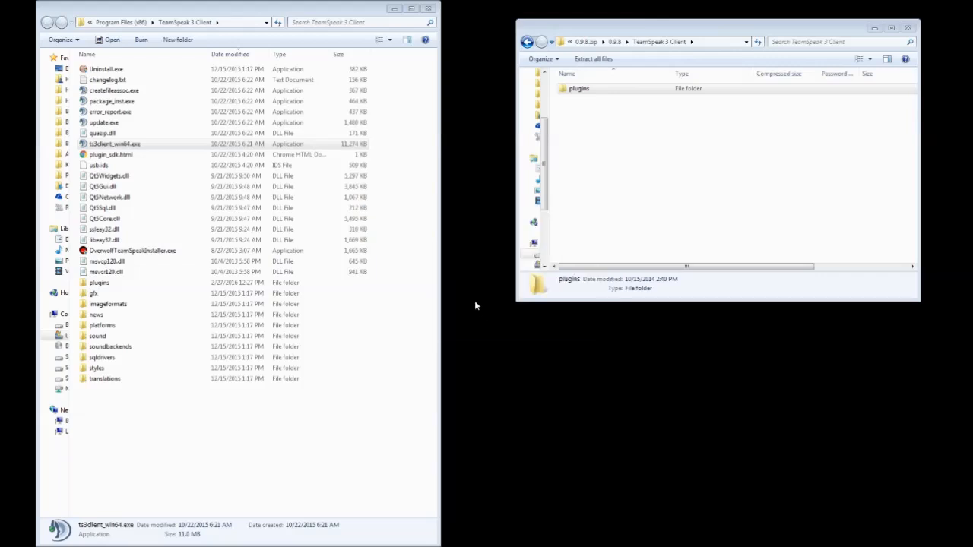
# Open the installed plugins folder and the archive's plugins folder to compare Task Force Radio files
pyautogui.click(98, 282)
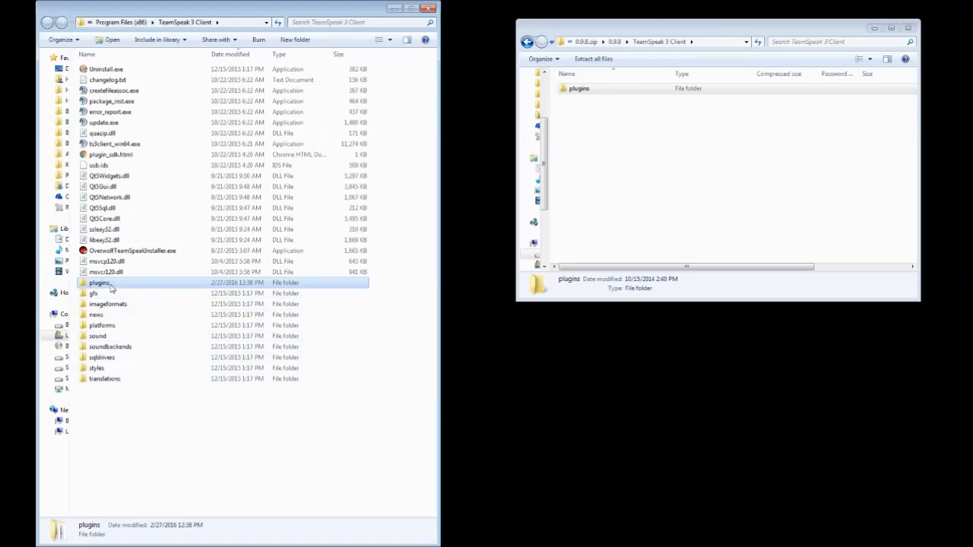
pyautogui.doubleClick(99, 282)
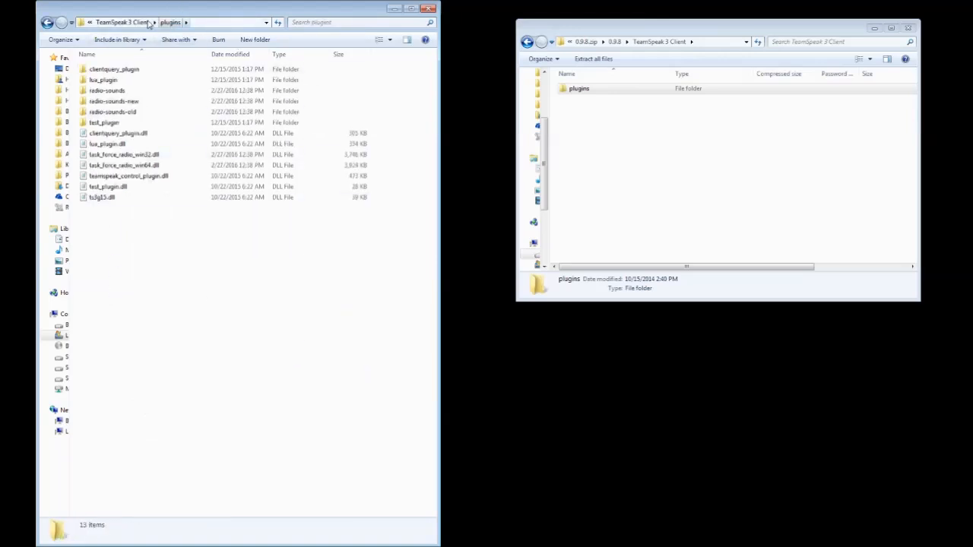
pyautogui.click(580, 88)
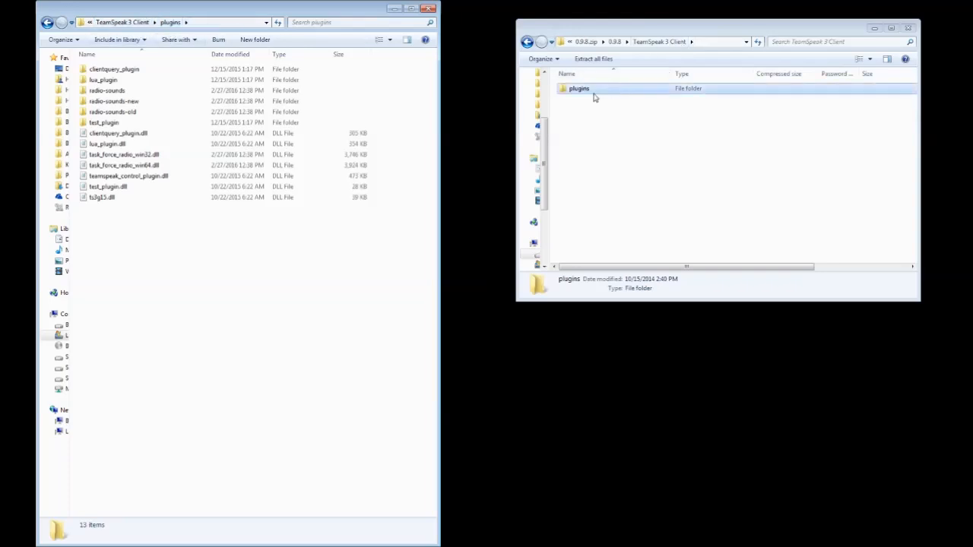
pyautogui.doubleClick(579, 88)
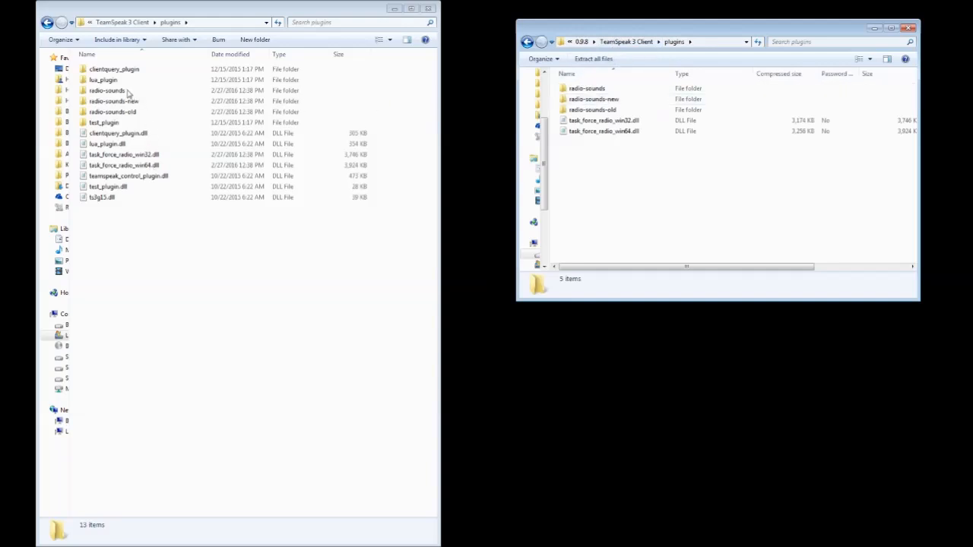
pyautogui.moveTo(143, 122)
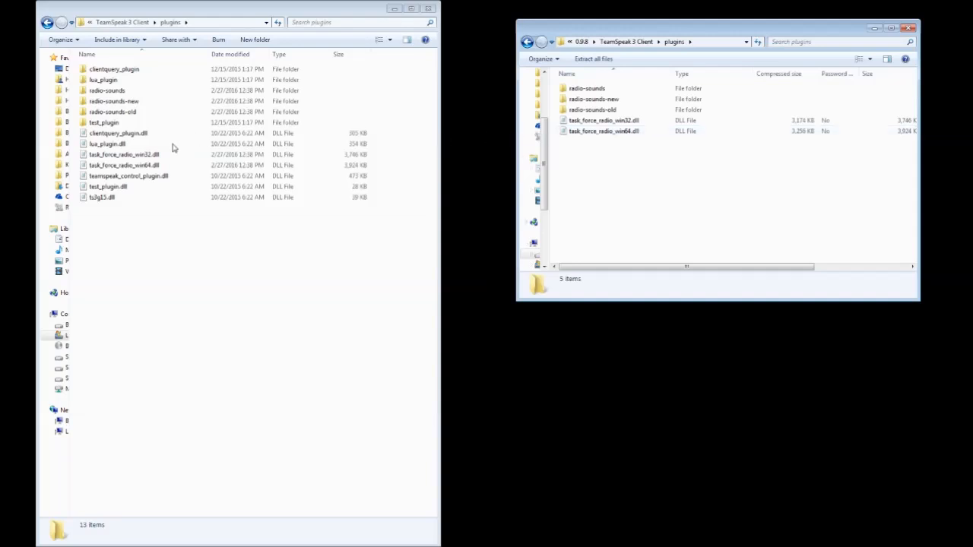
pyautogui.moveTo(162, 162)
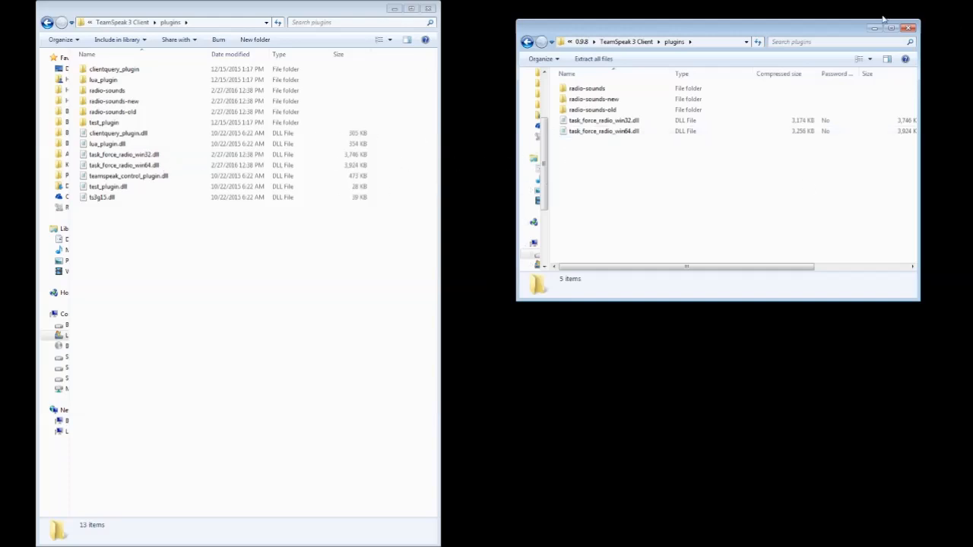
# Close the Explorer windows and the TeamSpeak 3 Client Properties dialog
pyautogui.click(909, 28)
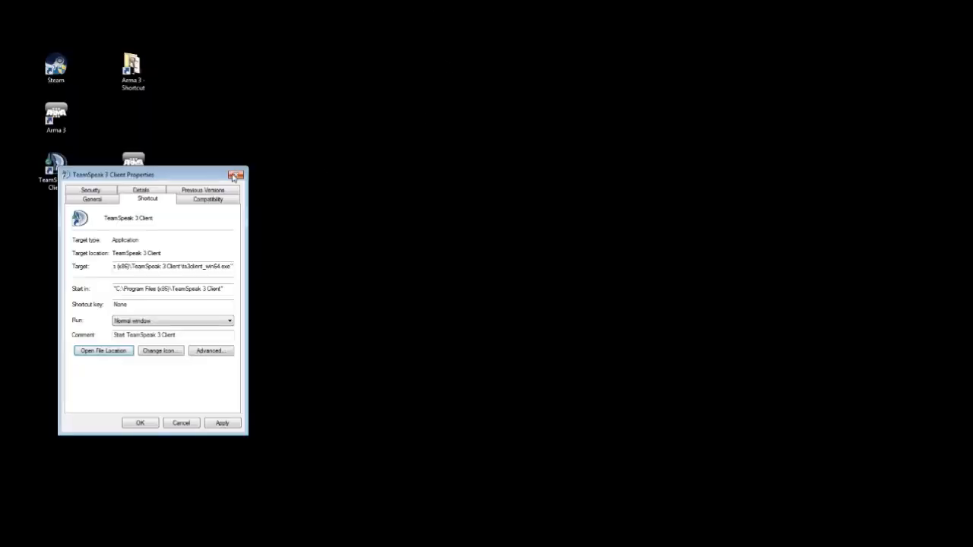
pyautogui.click(140, 423)
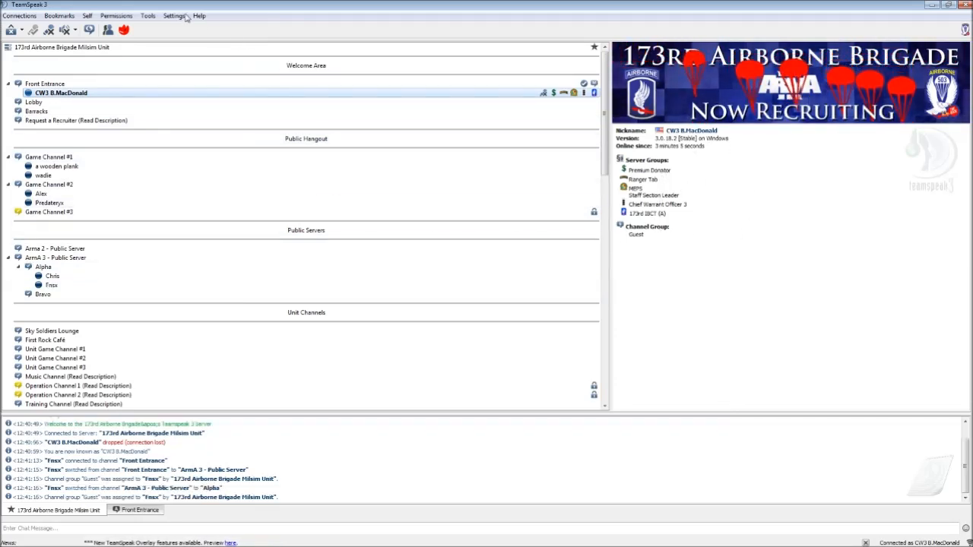
# Open the Settings menu in the connected TeamSpeak 3 client
pyautogui.click(173, 16)
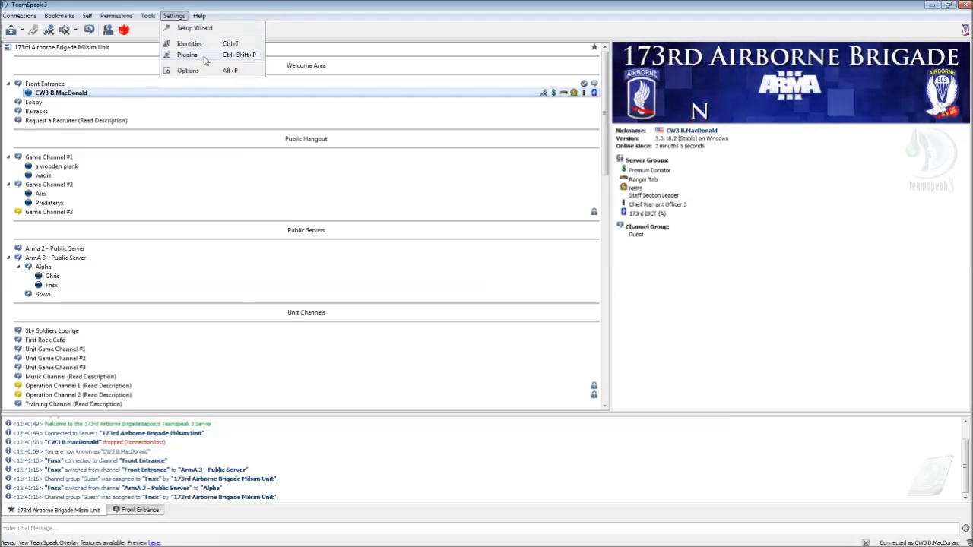
# Enable the Task Force Arma 3 Radio plugin in Plugins and reload all plugins
pyautogui.click(187, 55)
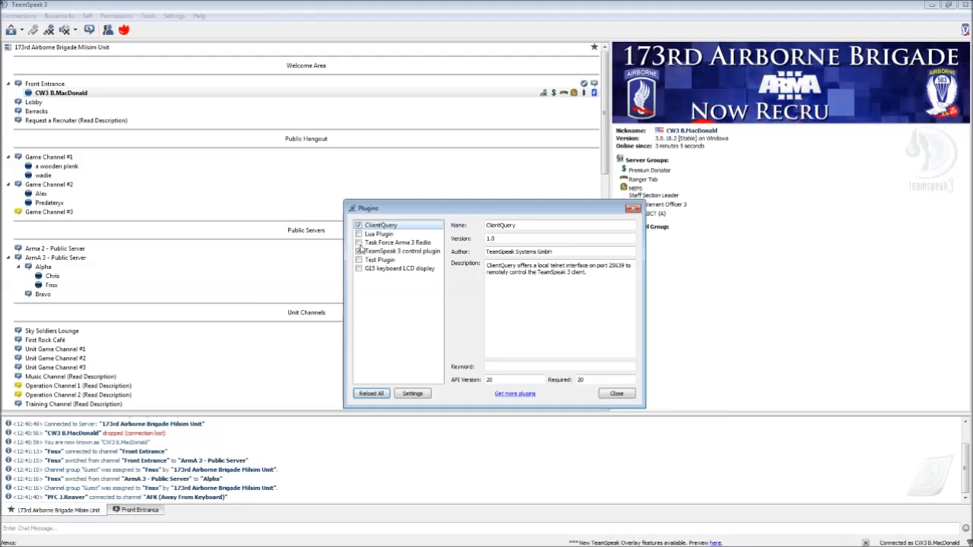
pyautogui.click(359, 251)
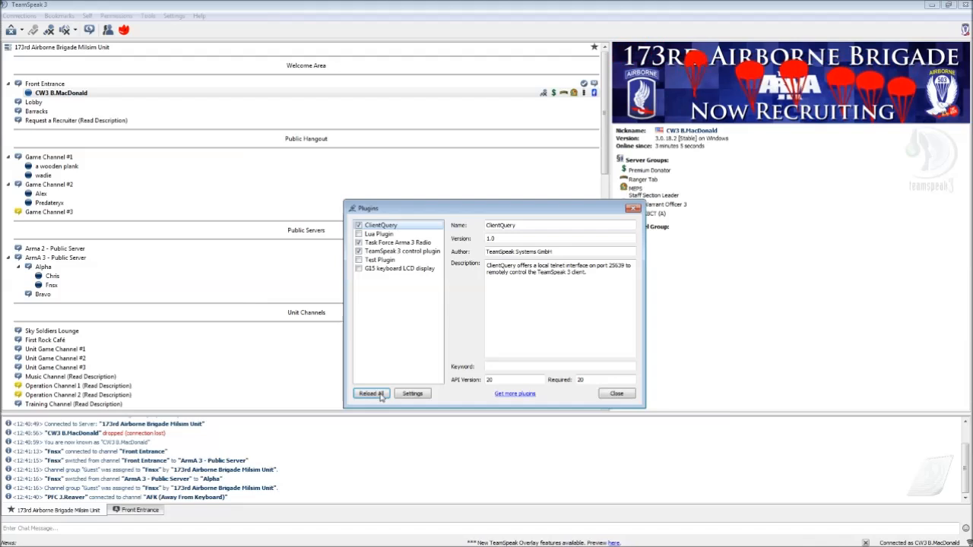
pyautogui.click(371, 393)
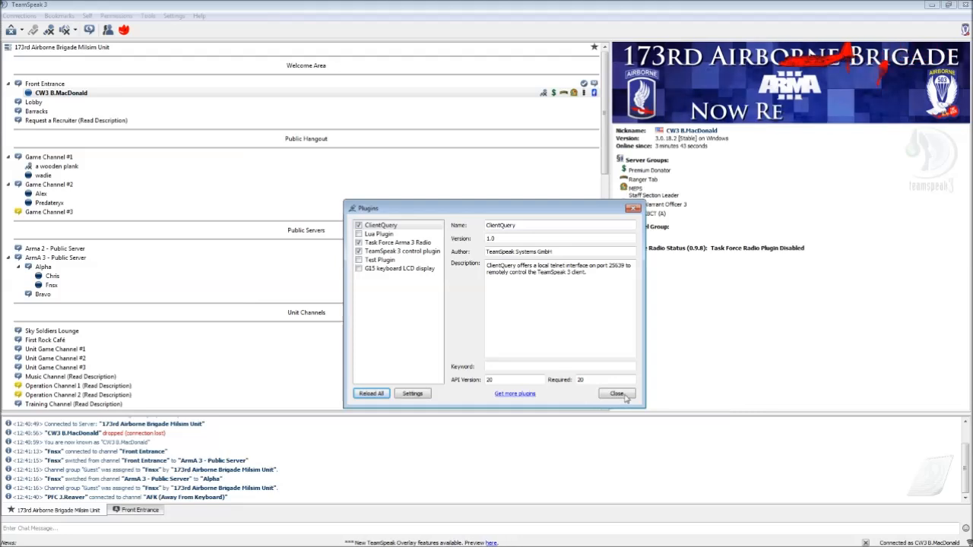
# Close the Plugins dialog to reveal Task Force Radio Status (0.9.8) in client info
pyautogui.click(617, 393)
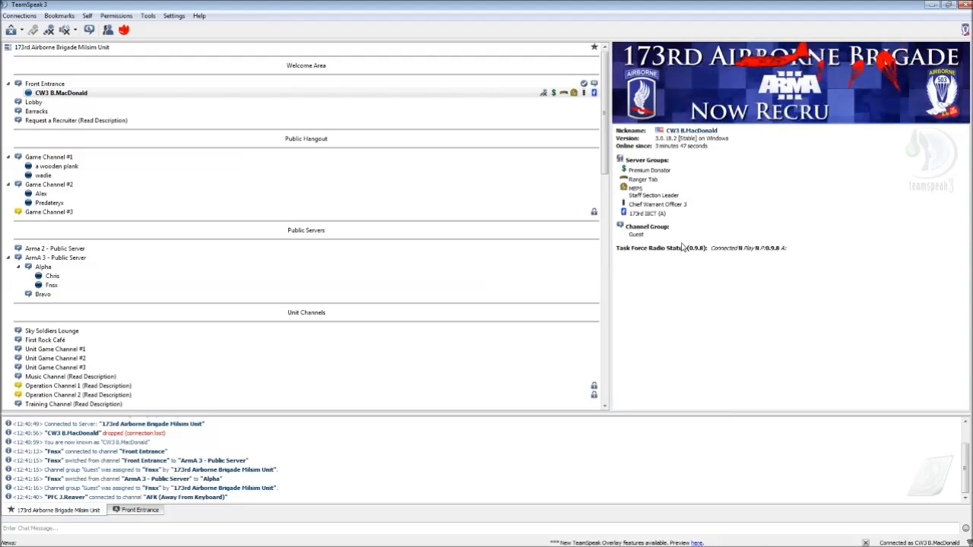
pyautogui.moveTo(764, 287)
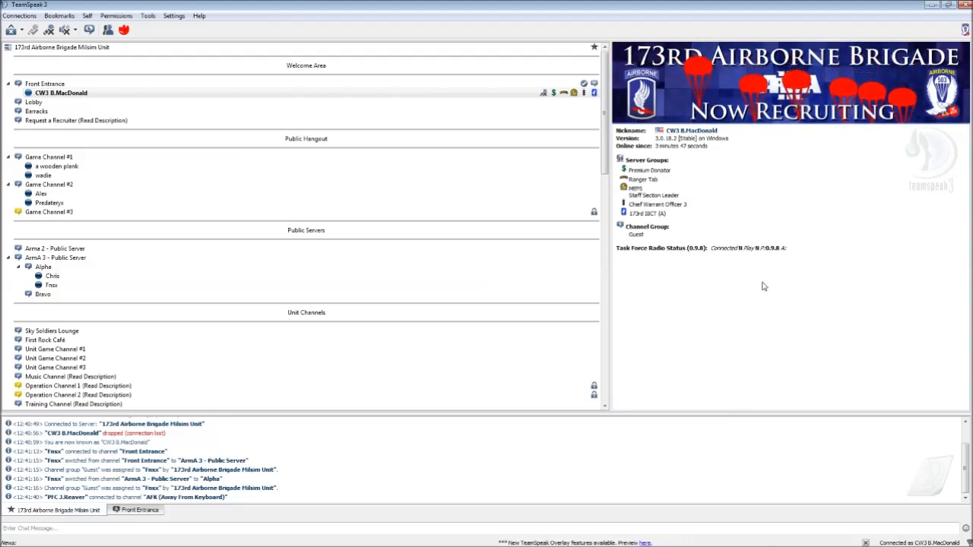